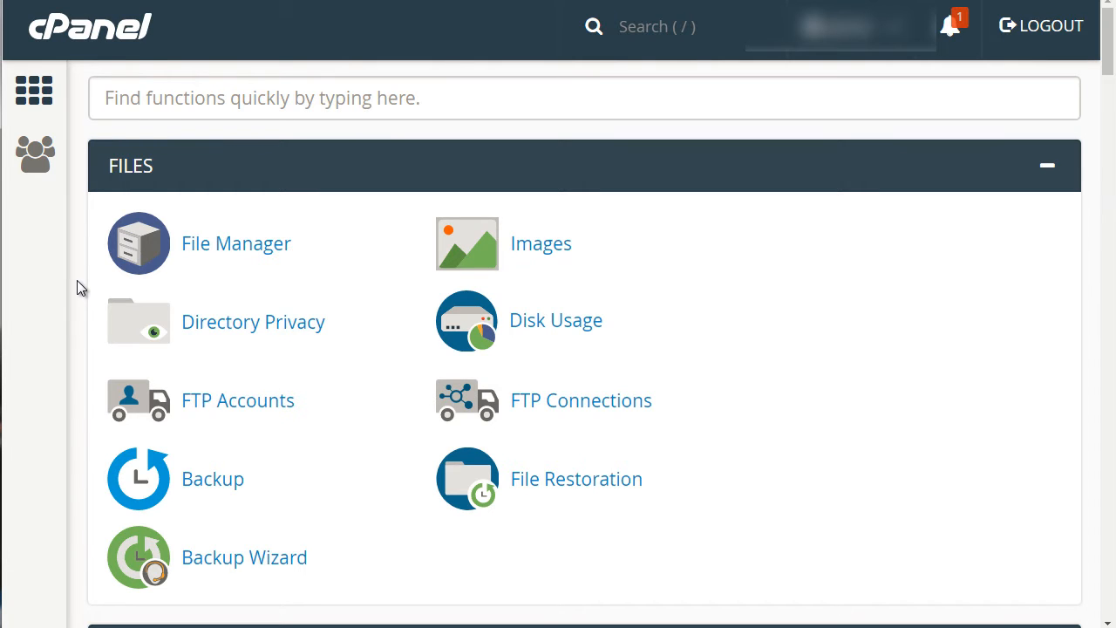
Step: Scroll the cPanel home page down to the Metrics section showing Awstats
scroll(down, 3)
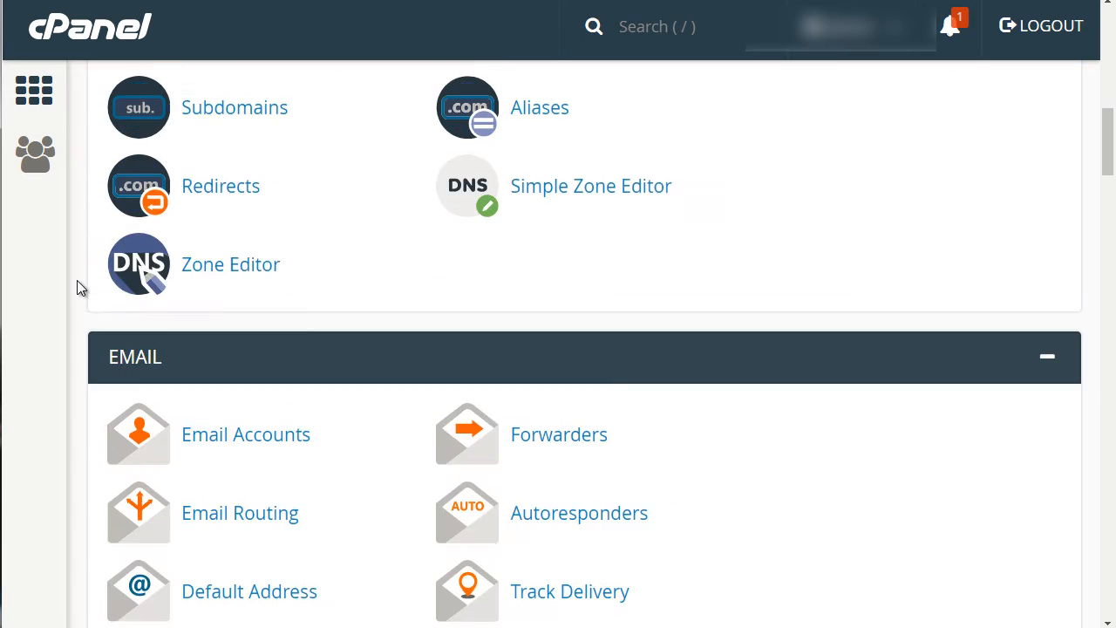
scroll(down, 3)
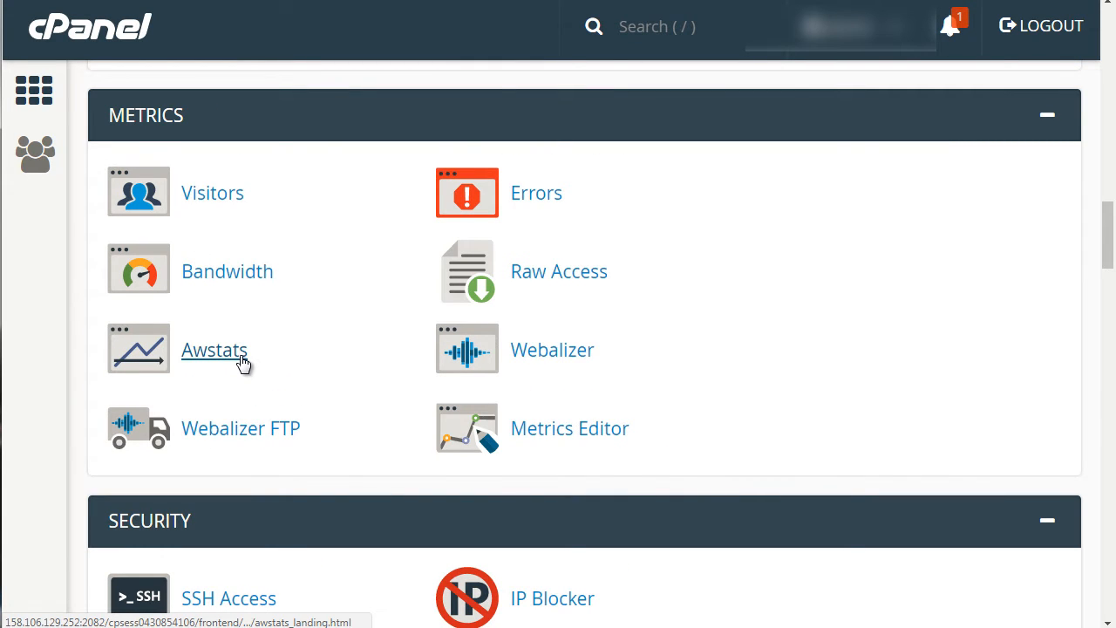
mouse_move(212, 192)
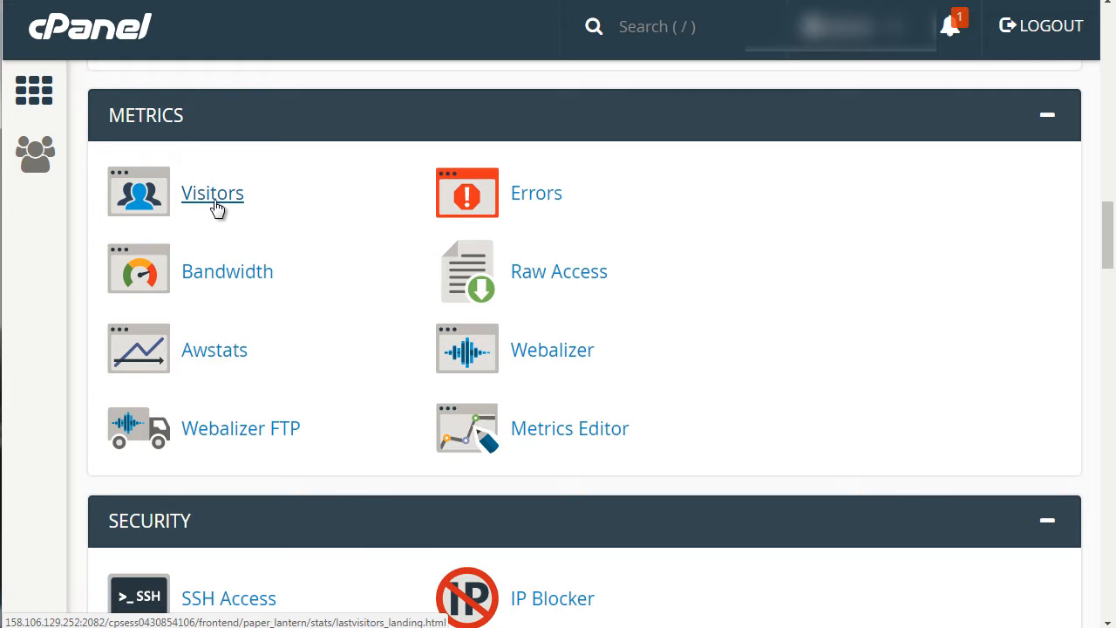
mouse_move(229, 192)
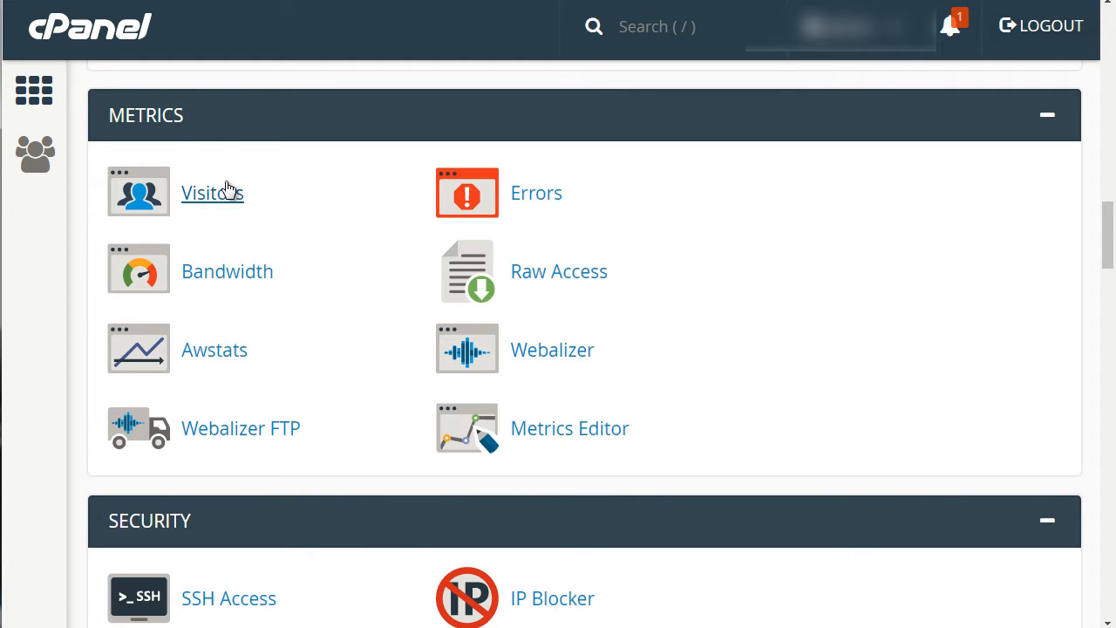
mouse_move(85, 251)
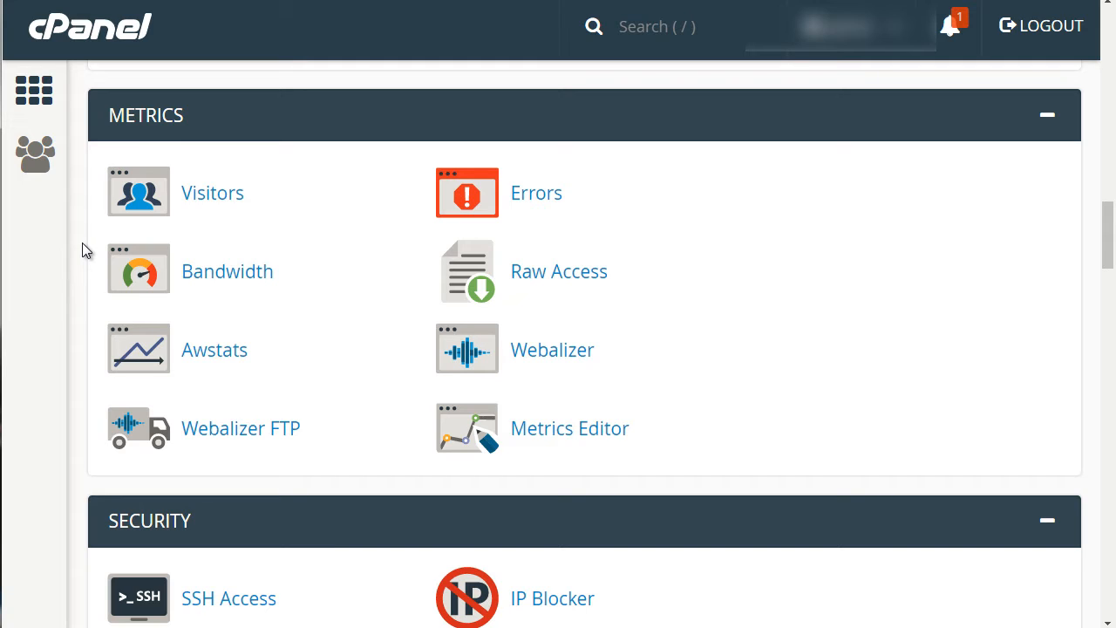
mouse_move(212, 193)
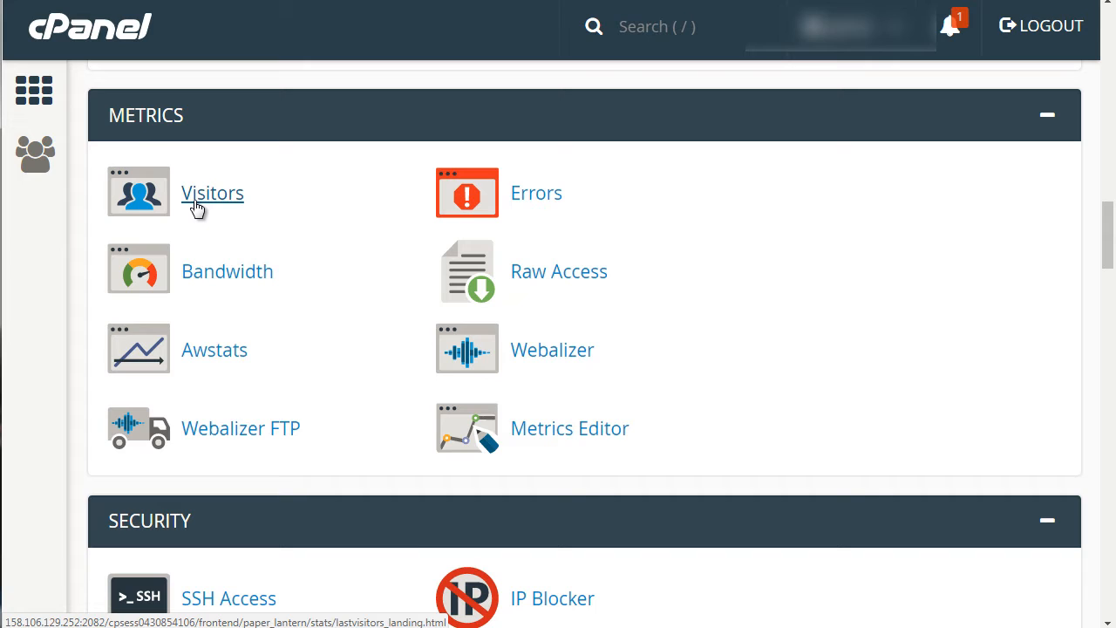
mouse_move(140, 202)
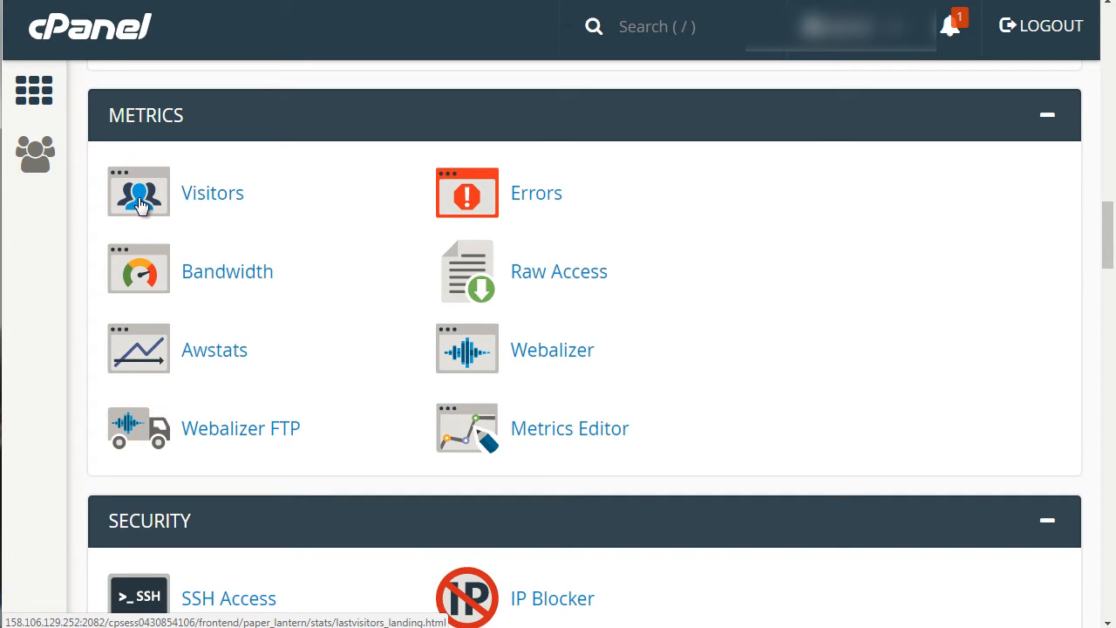
mouse_move(90, 228)
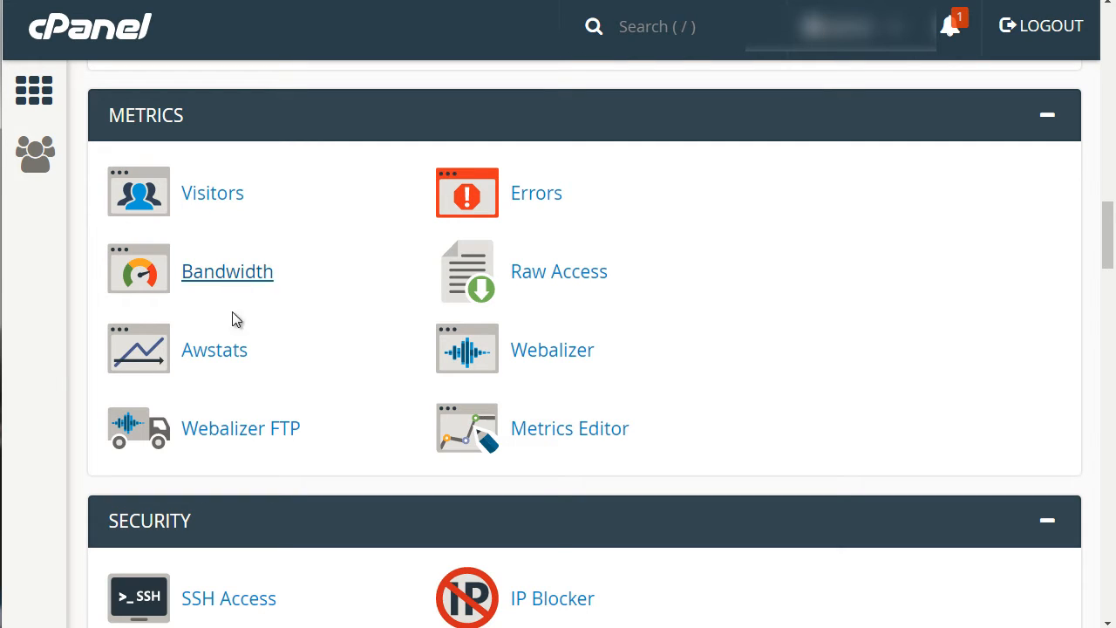
mouse_move(214, 349)
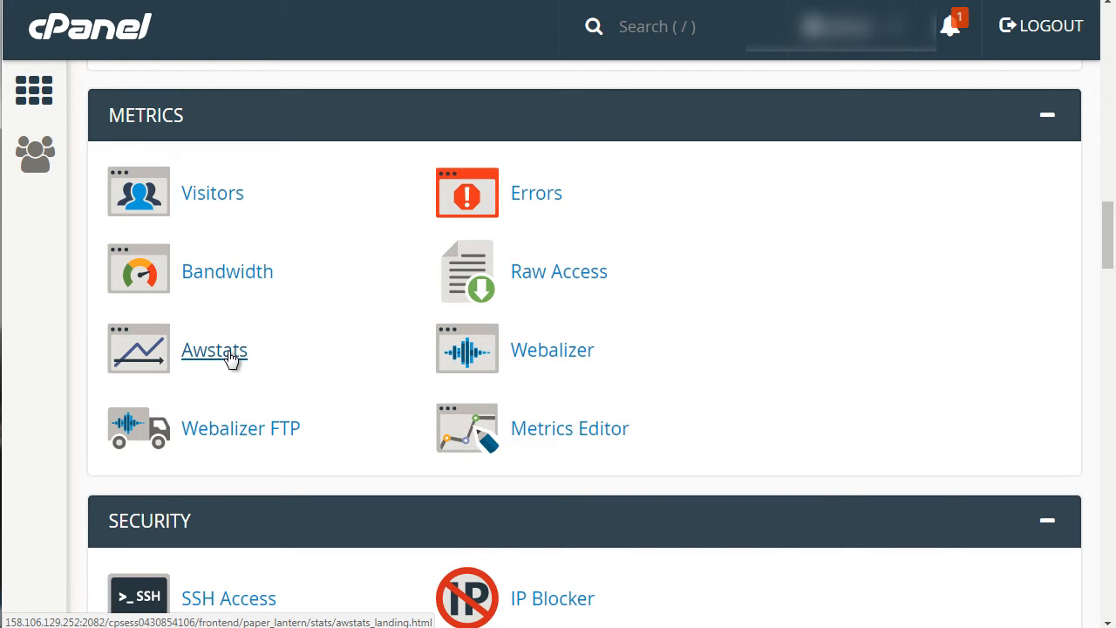
Step: Open the site's AWStats report and scroll to the December 2017 Days of month table
click(213, 350)
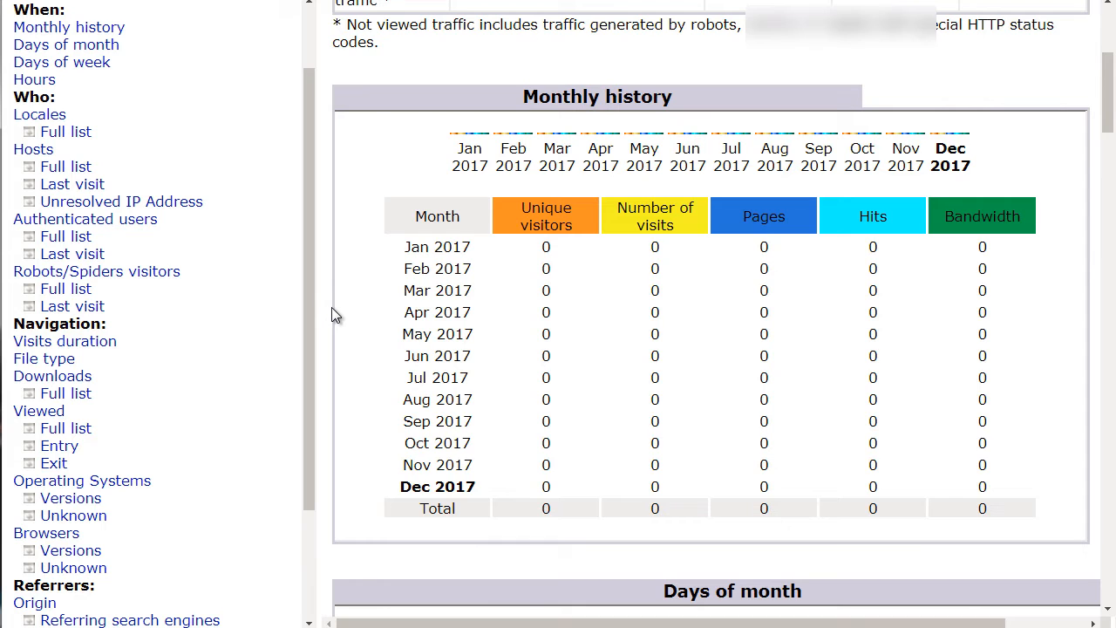
mouse_move(585, 297)
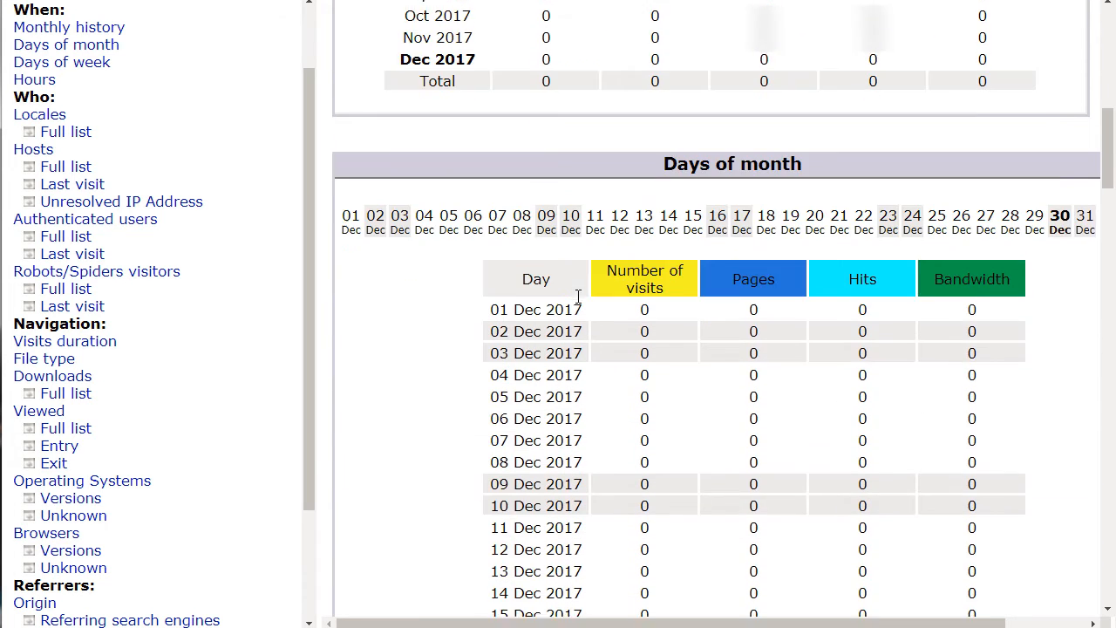
scroll(down, 3)
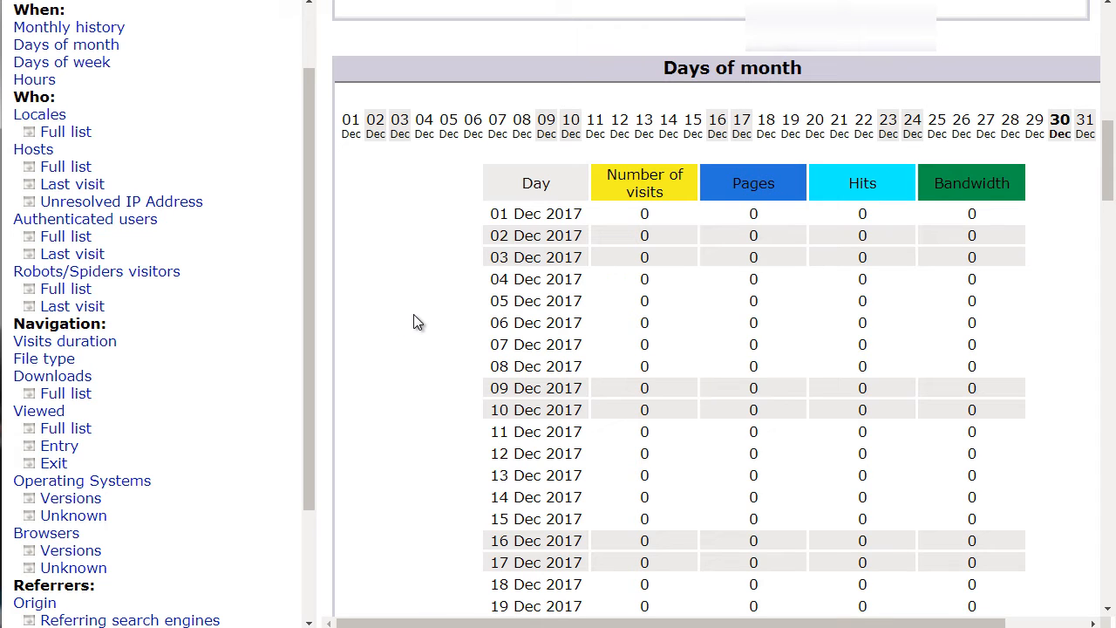
mouse_move(422, 313)
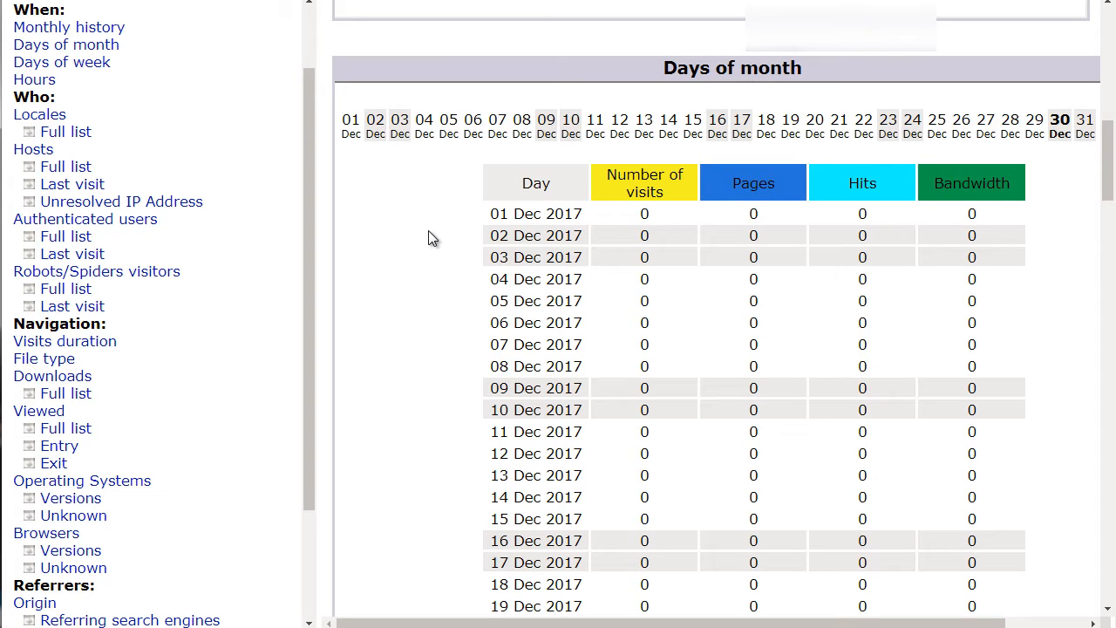
scroll(down, 3)
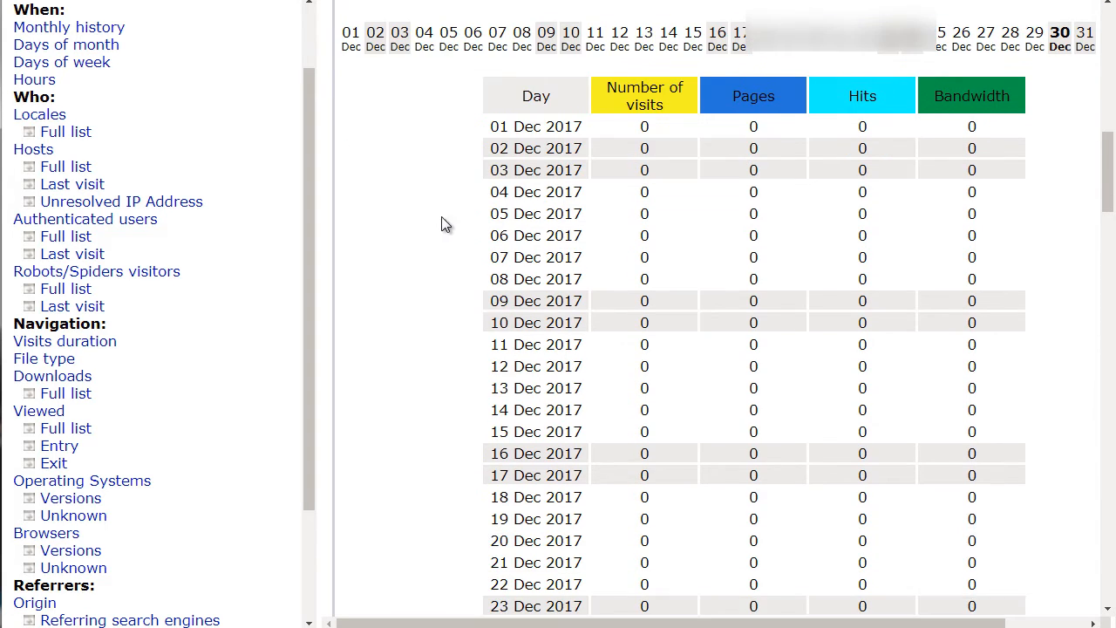
mouse_move(467, 212)
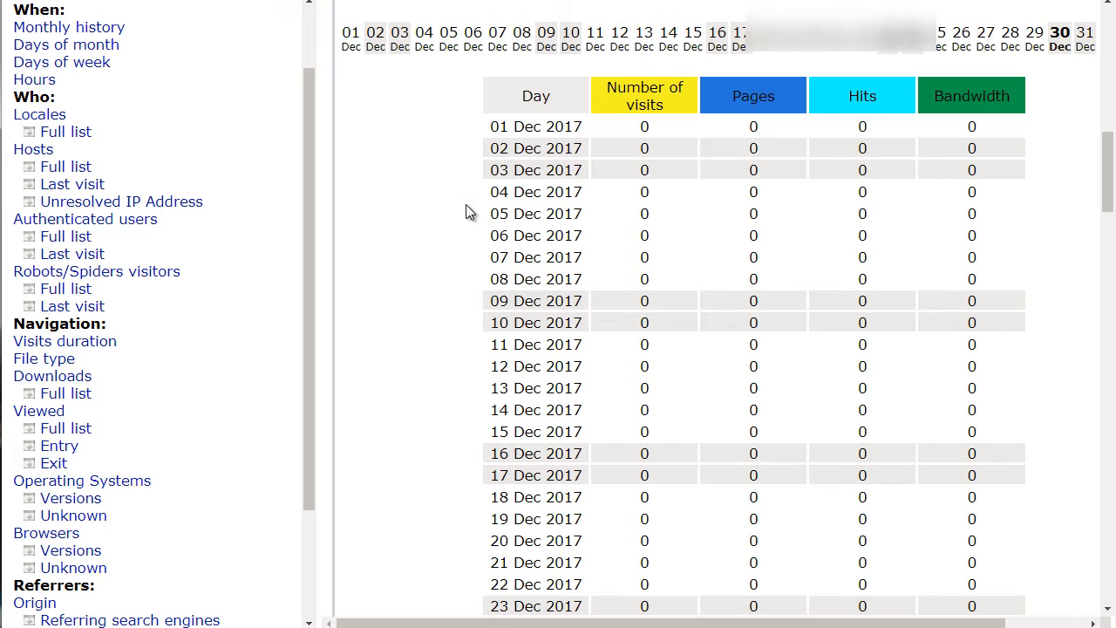
Step: Scroll the report past Days of week to the all-zero Hours table
scroll(down, 3)
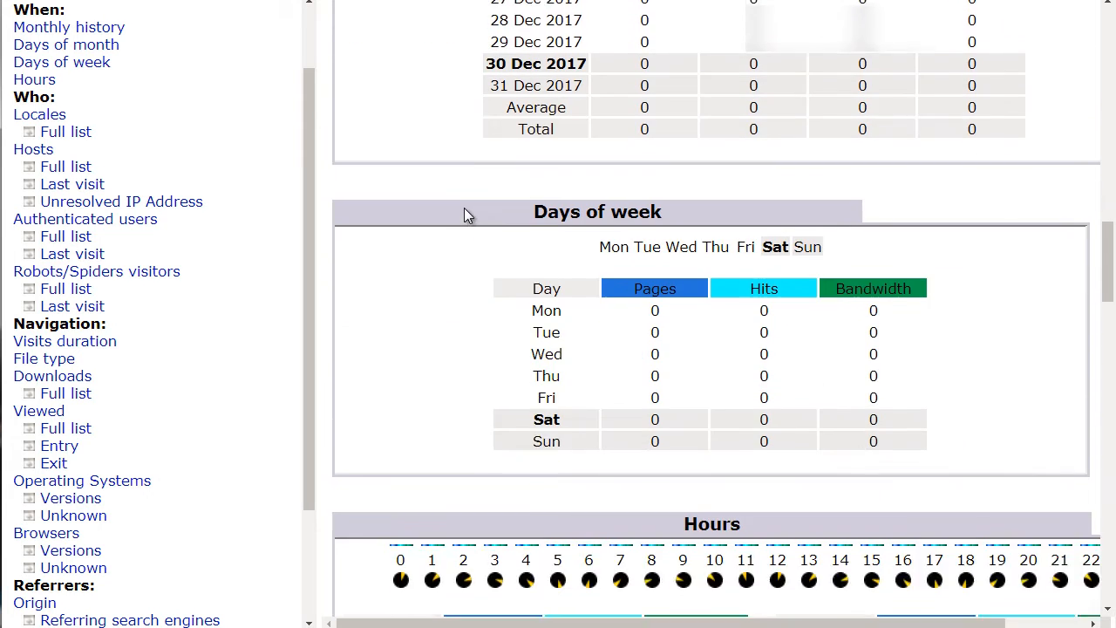
scroll(down, 3)
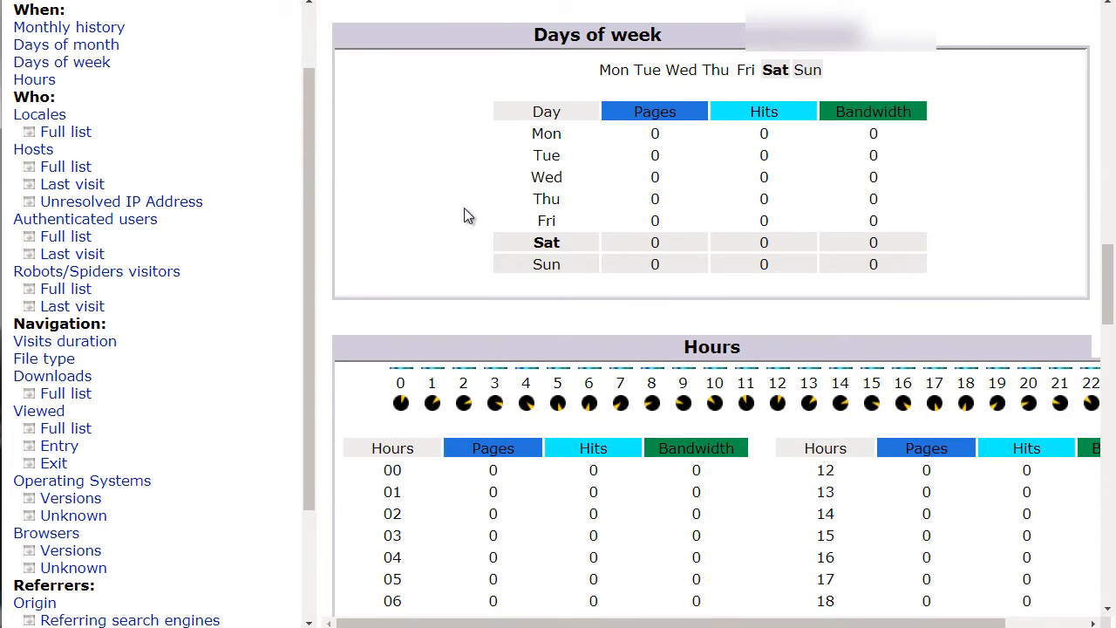
scroll(down, 3)
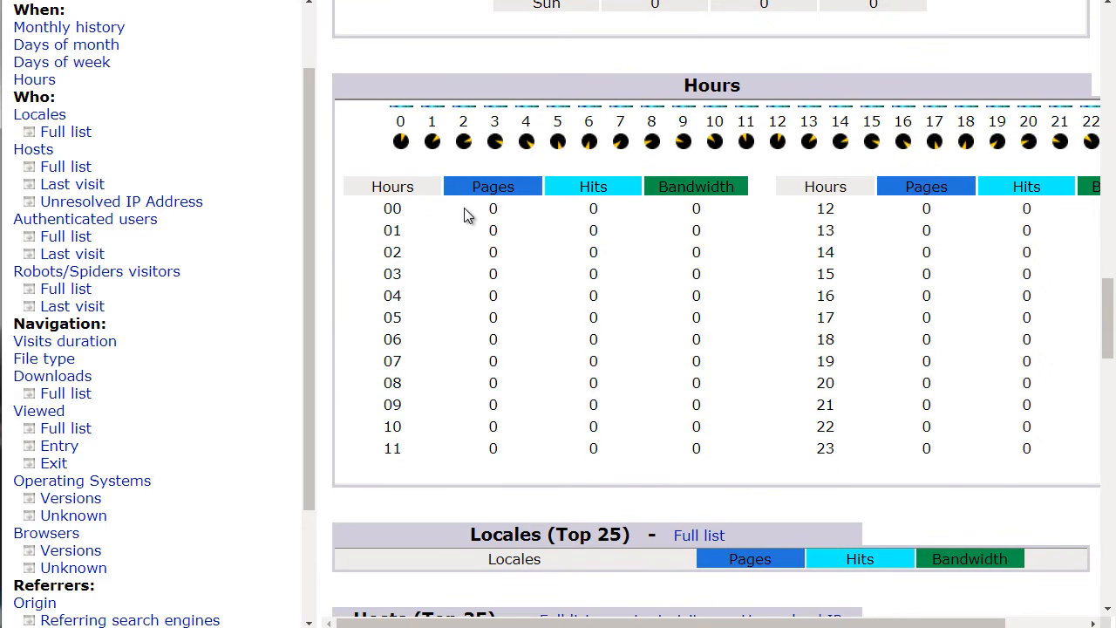
mouse_move(322, 230)
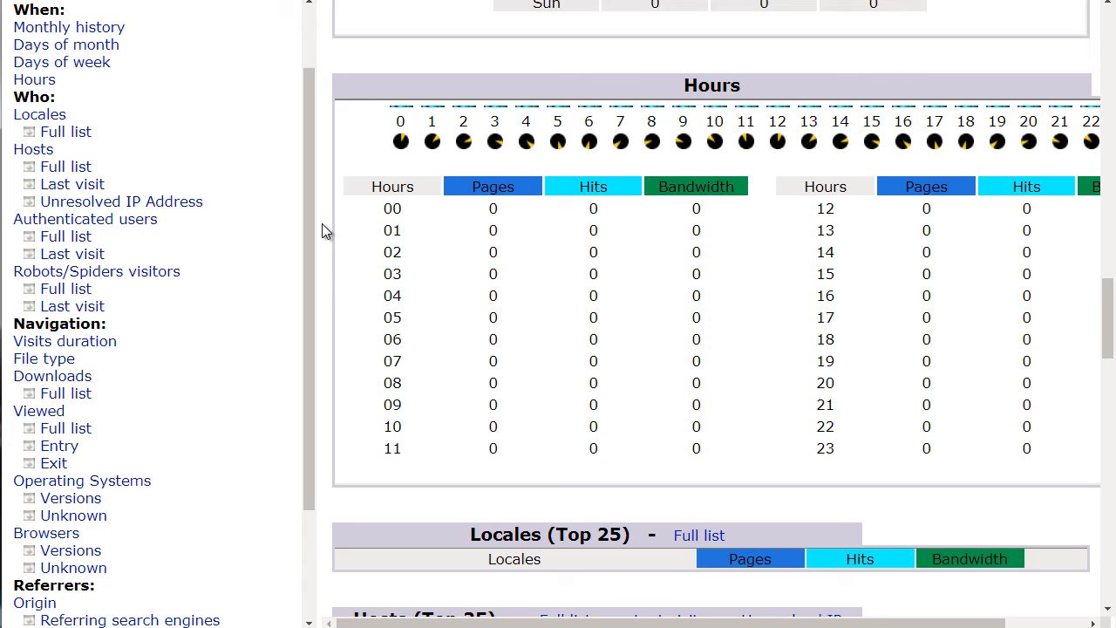
Step: Scroll through Locales and Hosts to the Authenticated users, Robots and Visits duration tables
scroll(down, 3)
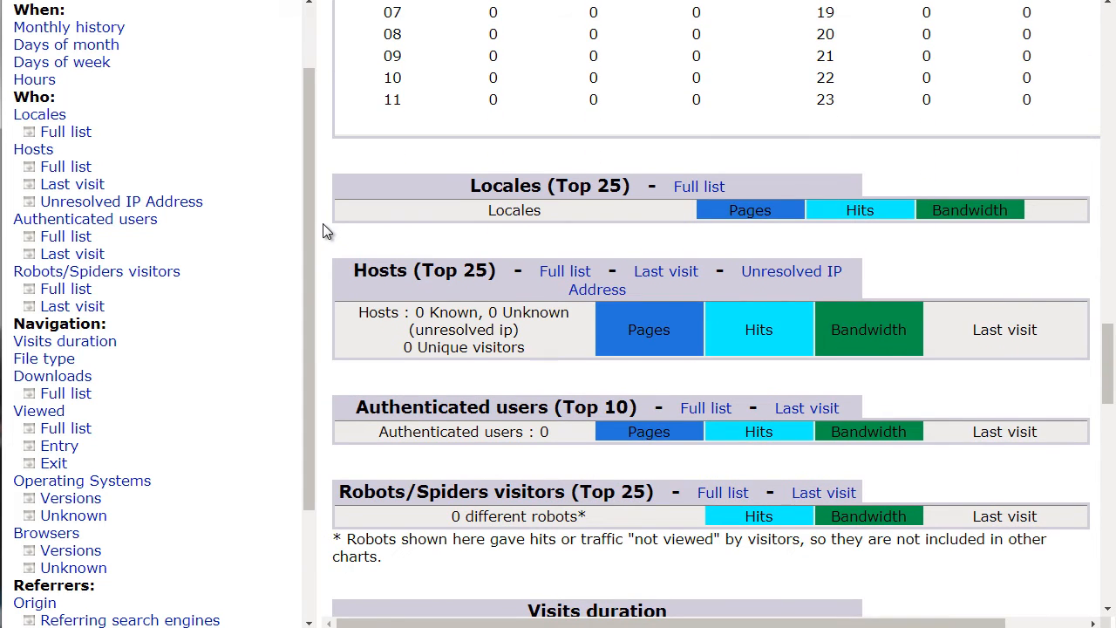
scroll(down, 3)
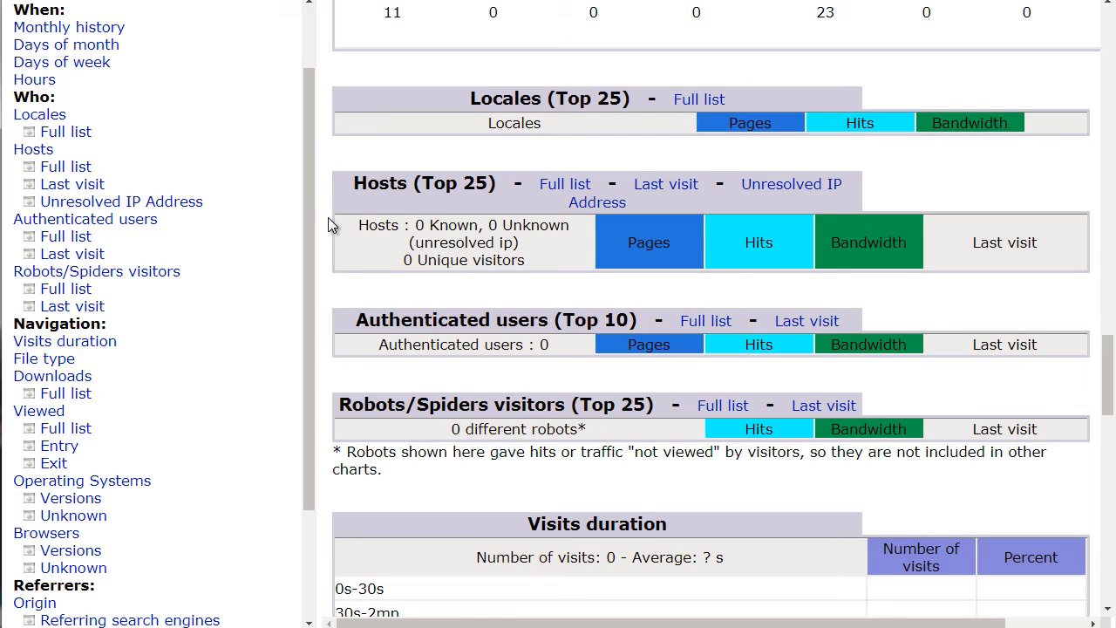
scroll(down, 3)
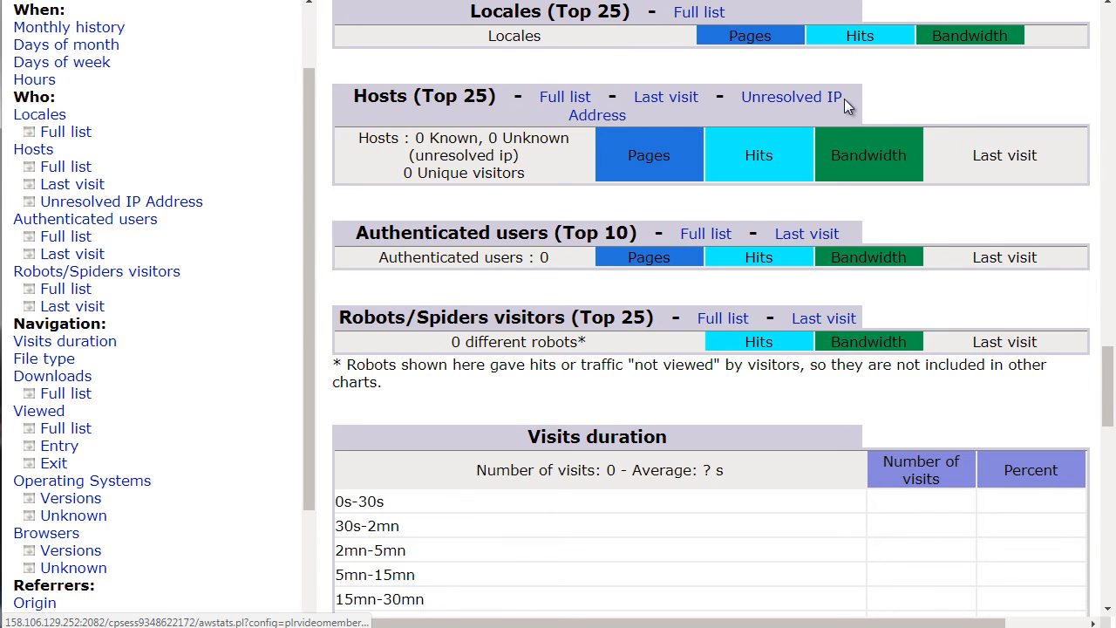
scroll(down, 3)
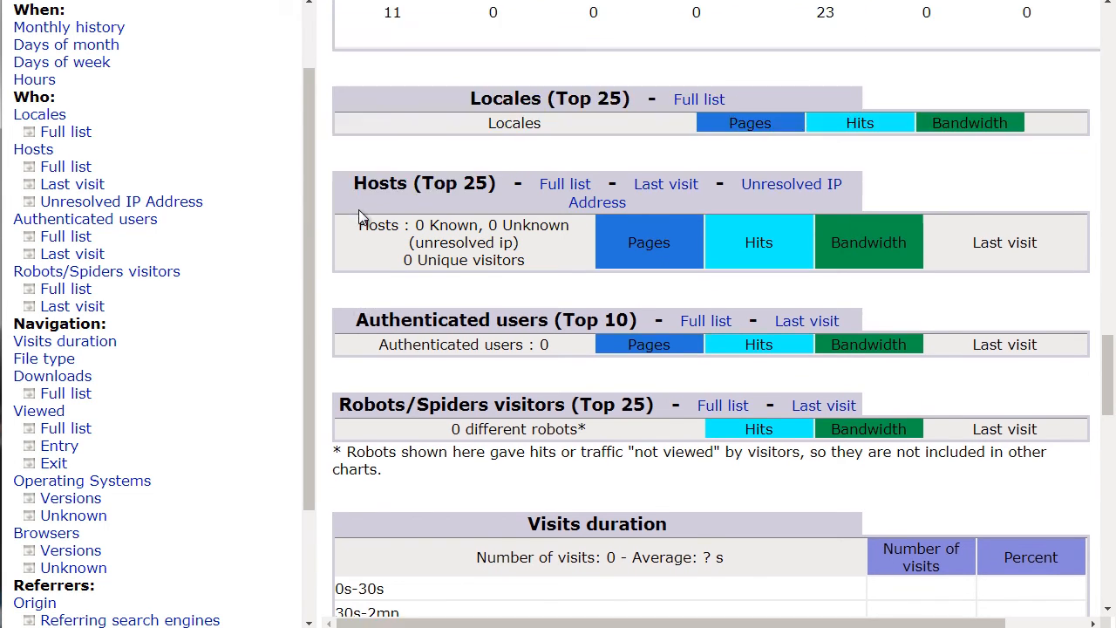
scroll(down, 3)
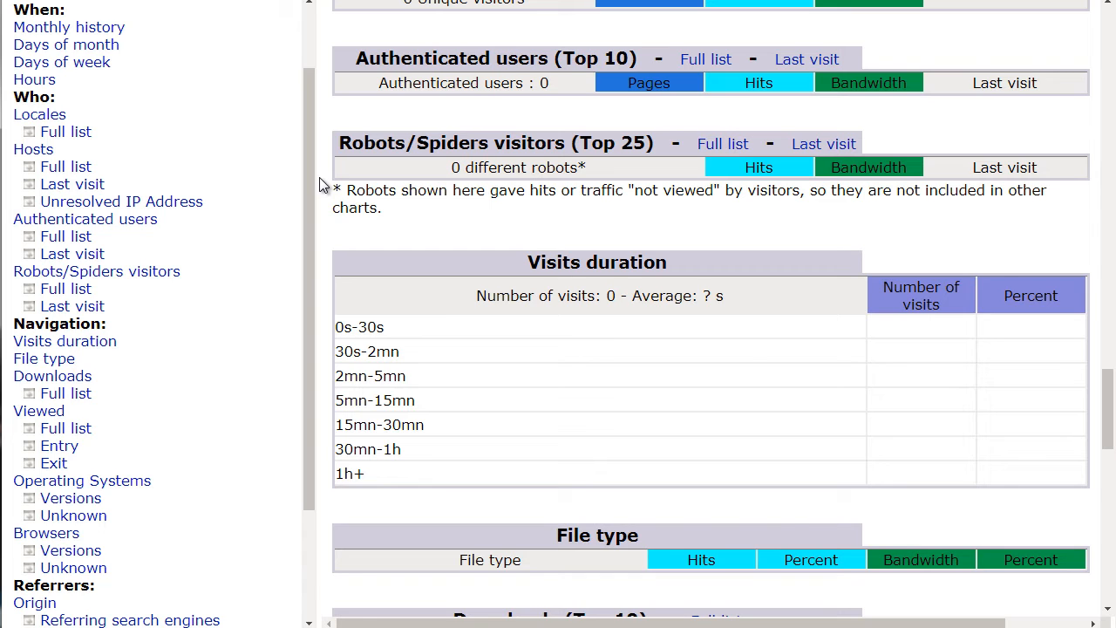
Step: Scroll on to the empty File type, Downloads, Pages-URL and Operating Systems tables
scroll(down, 3)
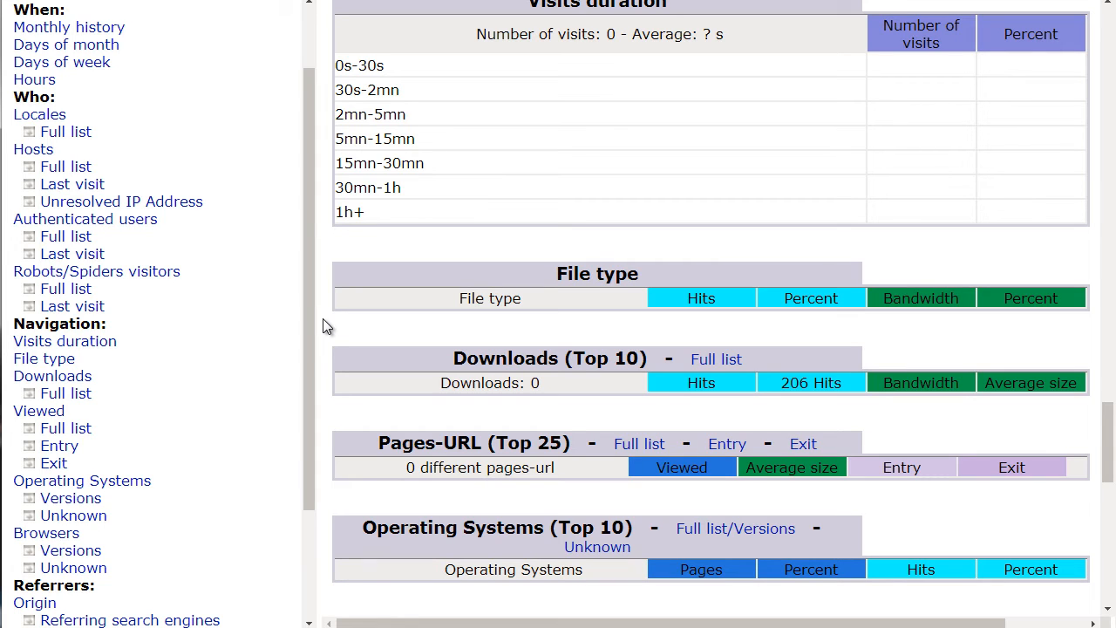
mouse_move(392, 80)
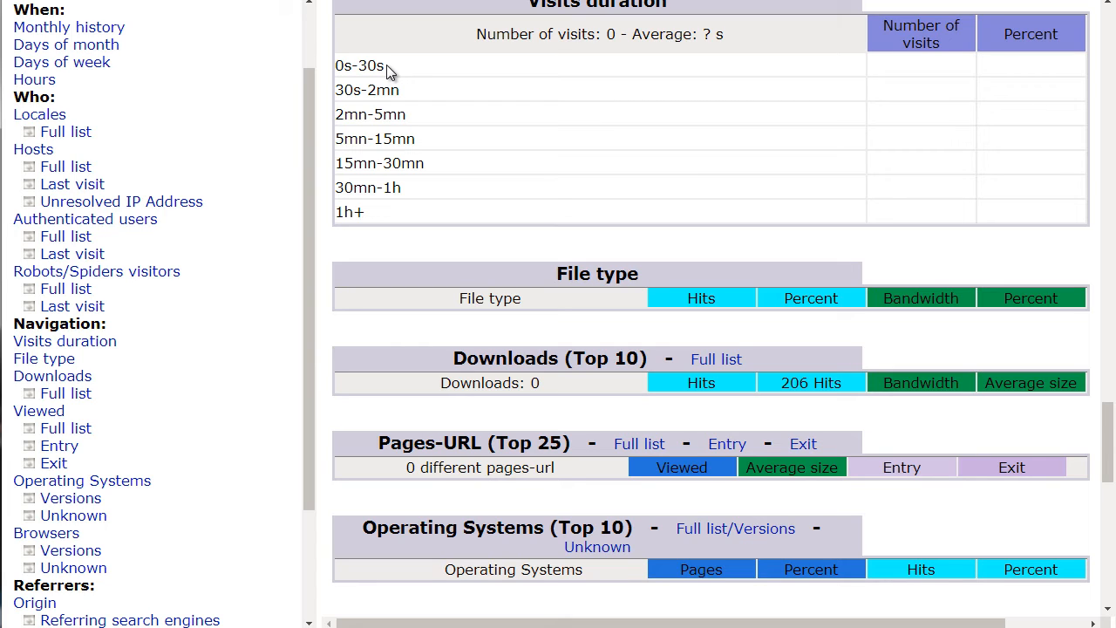
mouse_move(423, 157)
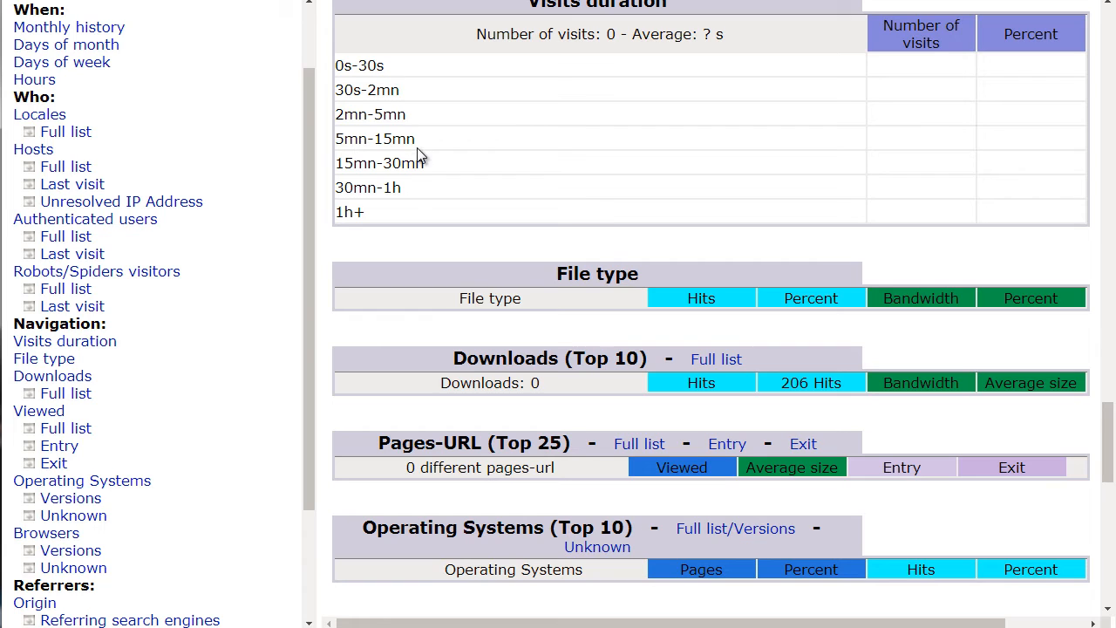
mouse_move(942, 166)
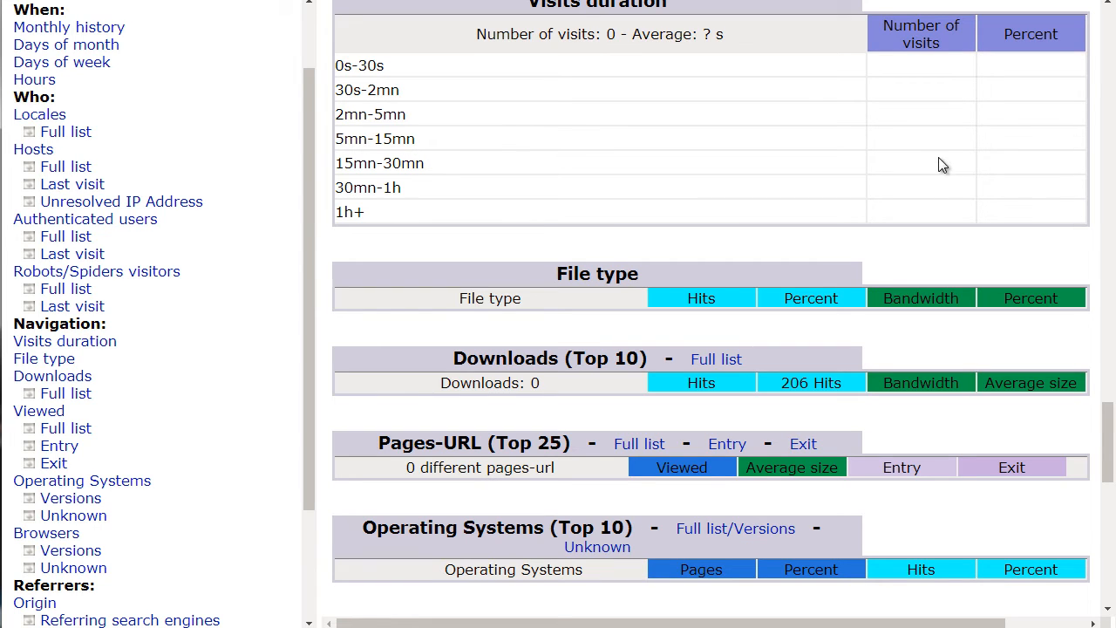
mouse_move(315, 215)
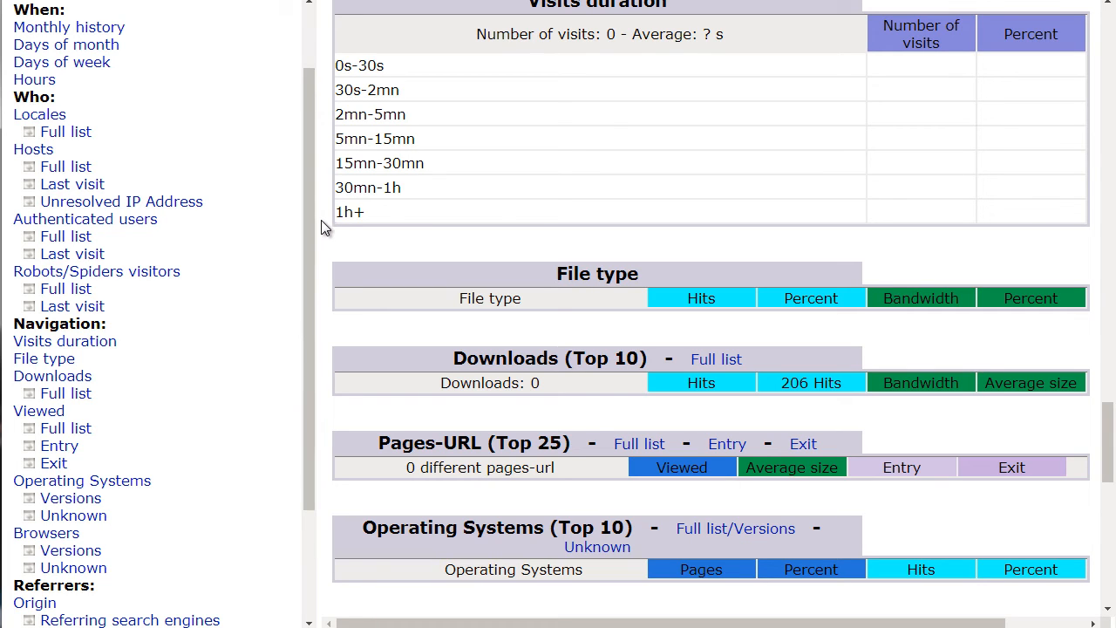
scroll(down, 3)
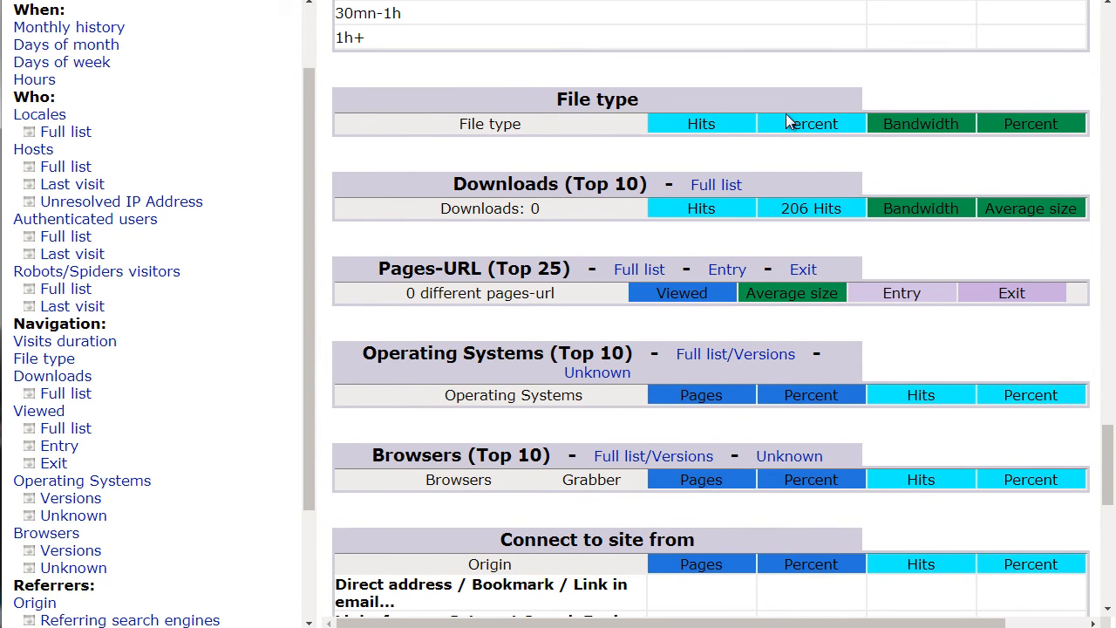
mouse_move(323, 162)
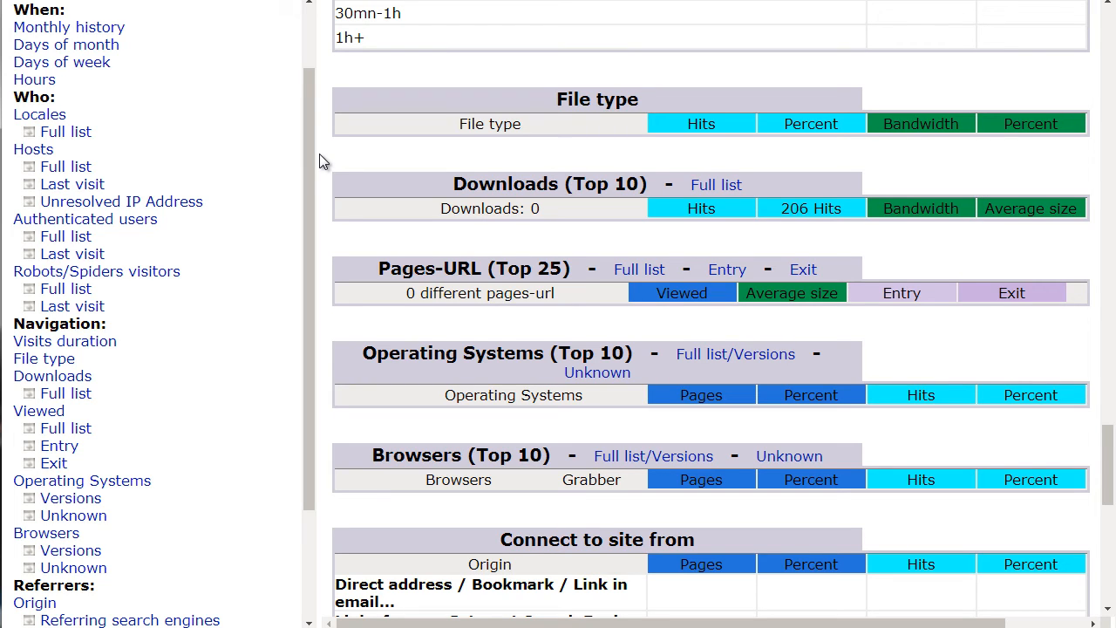
mouse_move(639, 269)
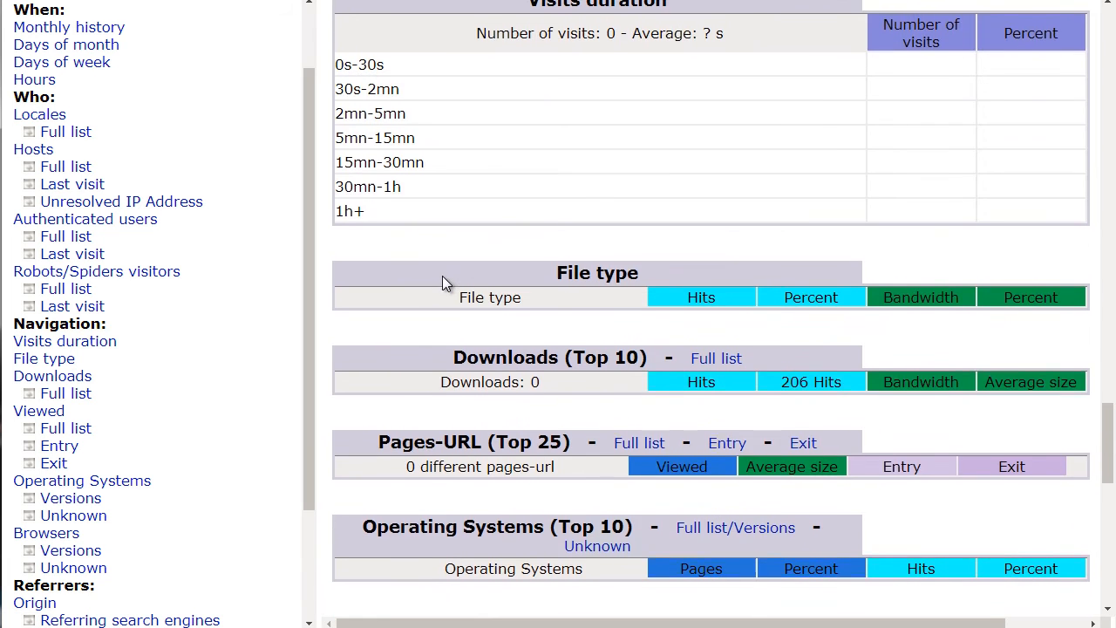
Step: Scroll past Browsers and Connect to site from to the Search Keyphrases and Keywords tables
scroll(down, 3)
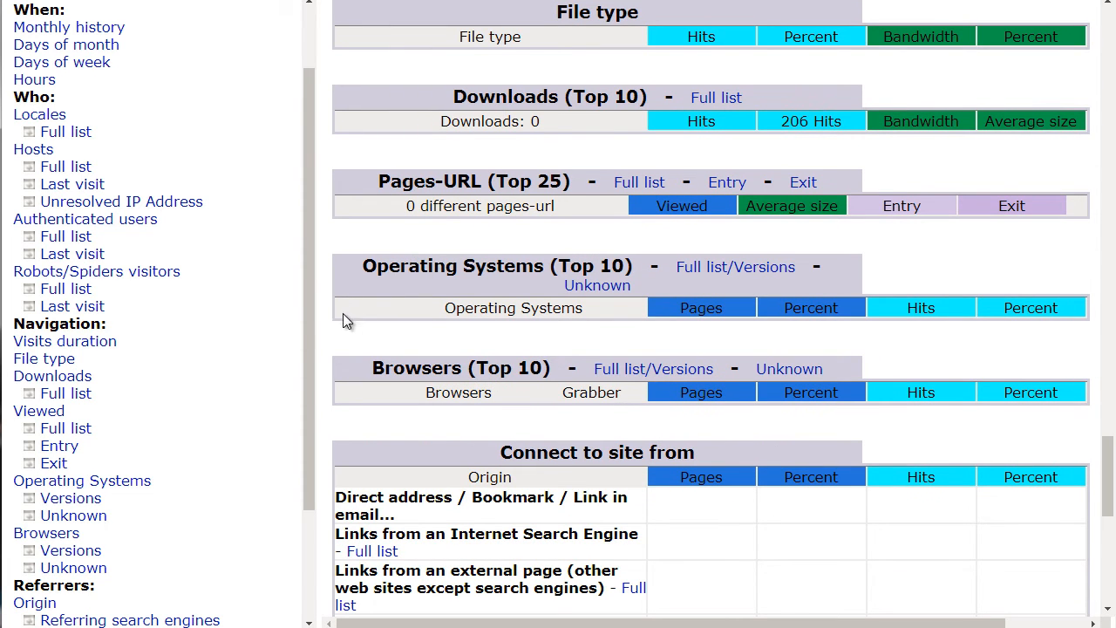
scroll(down, 3)
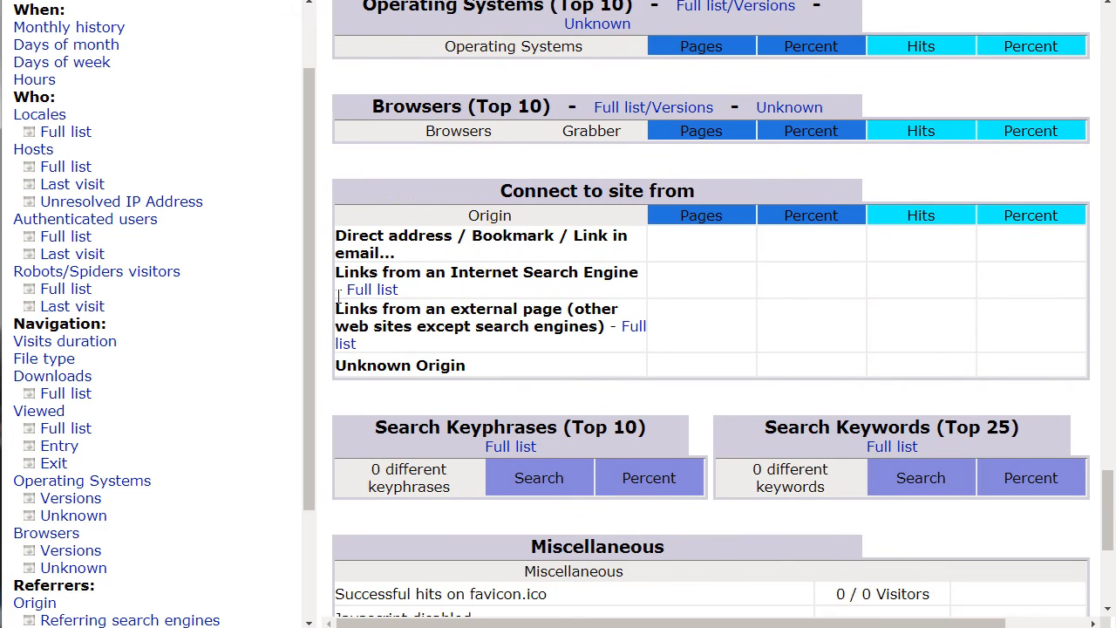
mouse_move(551, 190)
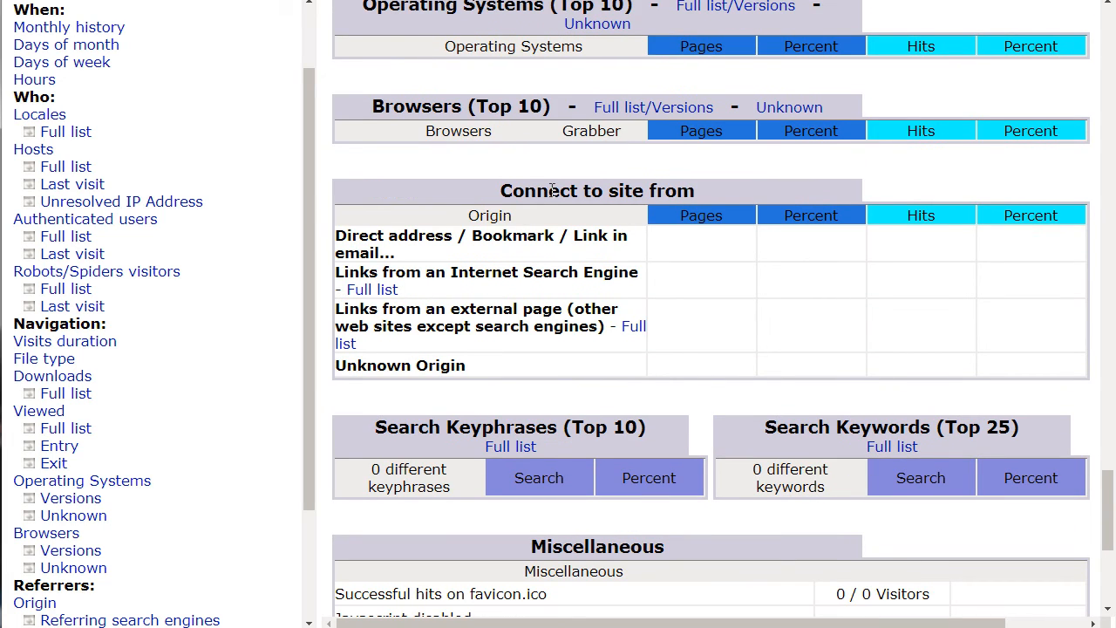
mouse_move(492, 324)
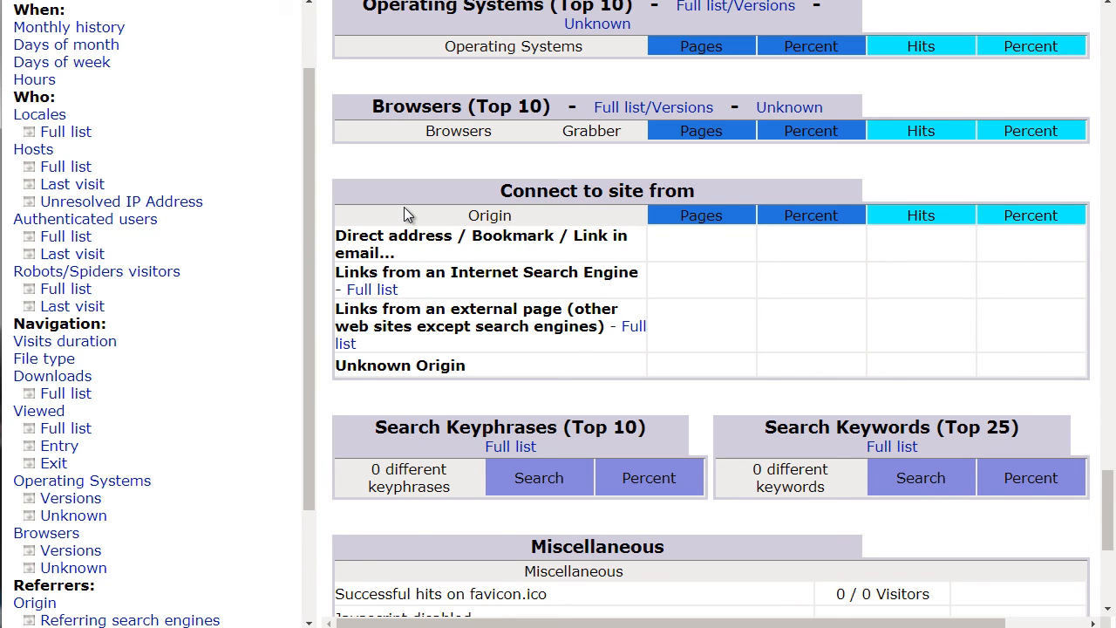
mouse_move(326, 218)
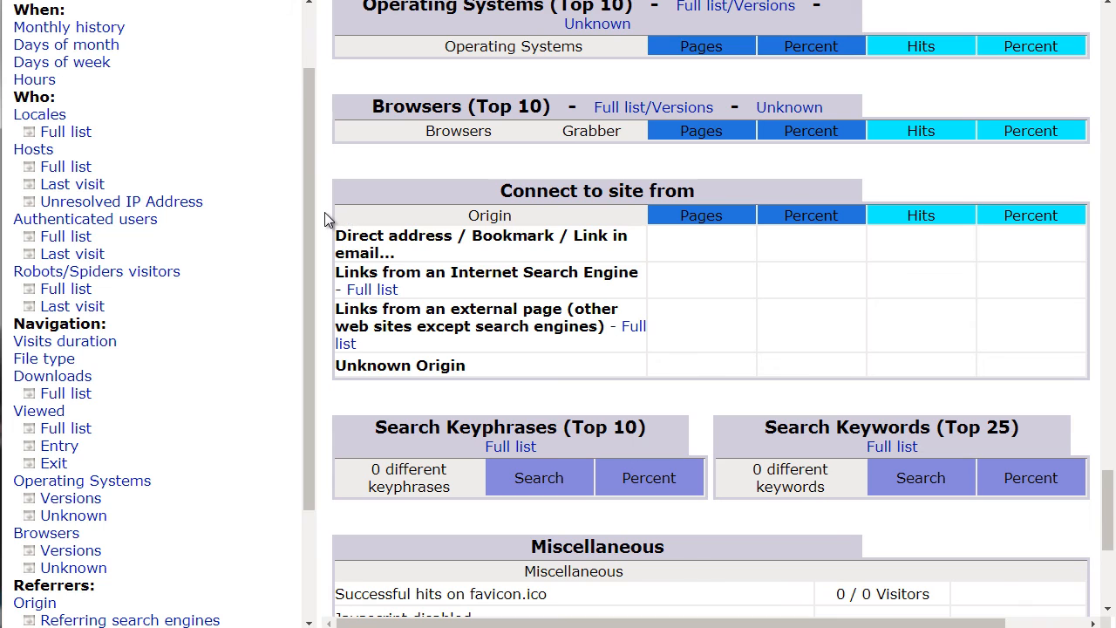
scroll(down, 3)
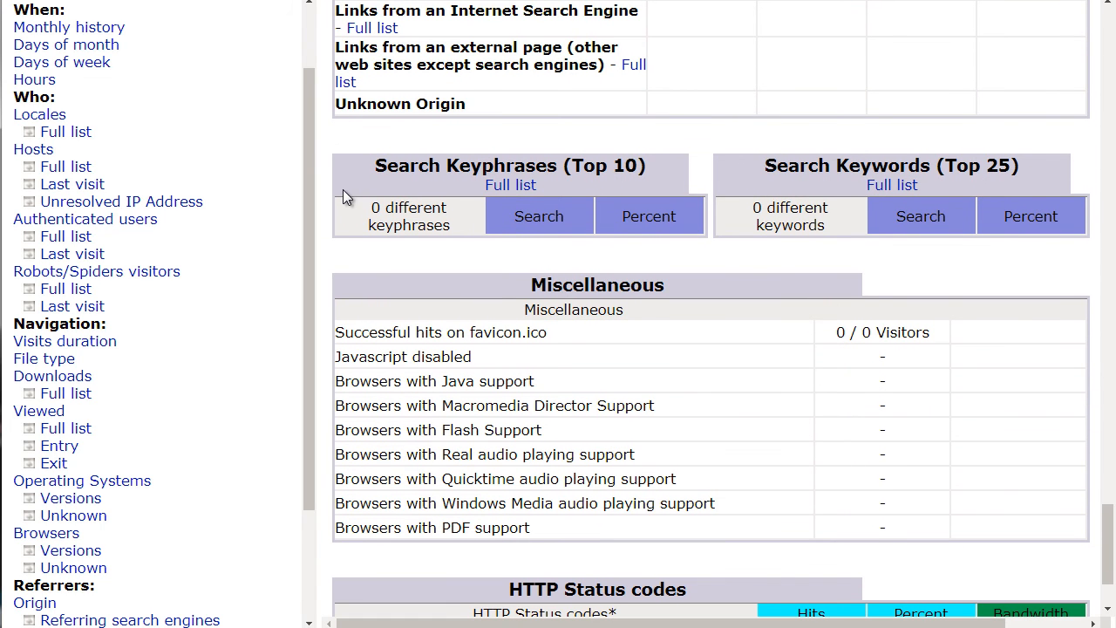
mouse_move(319, 256)
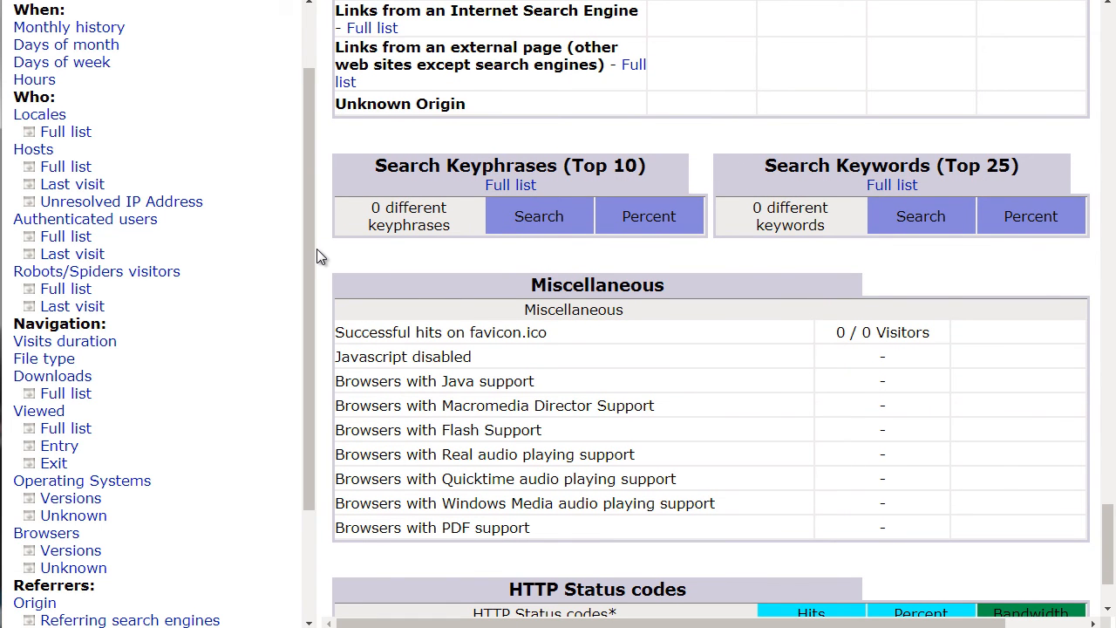
mouse_move(323, 253)
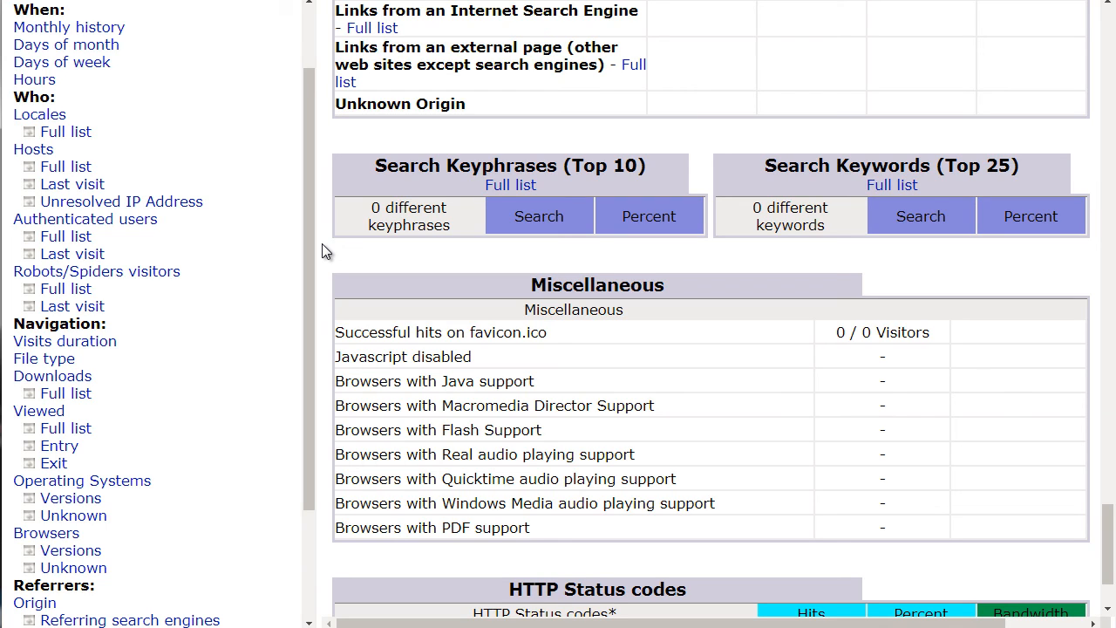
mouse_move(797, 198)
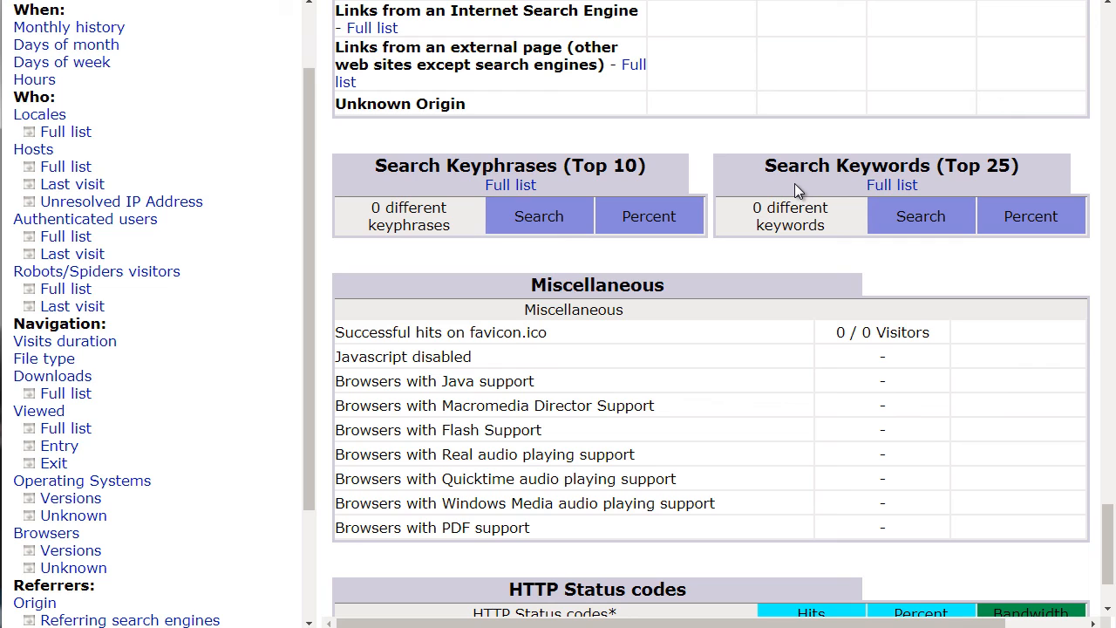
mouse_move(789, 280)
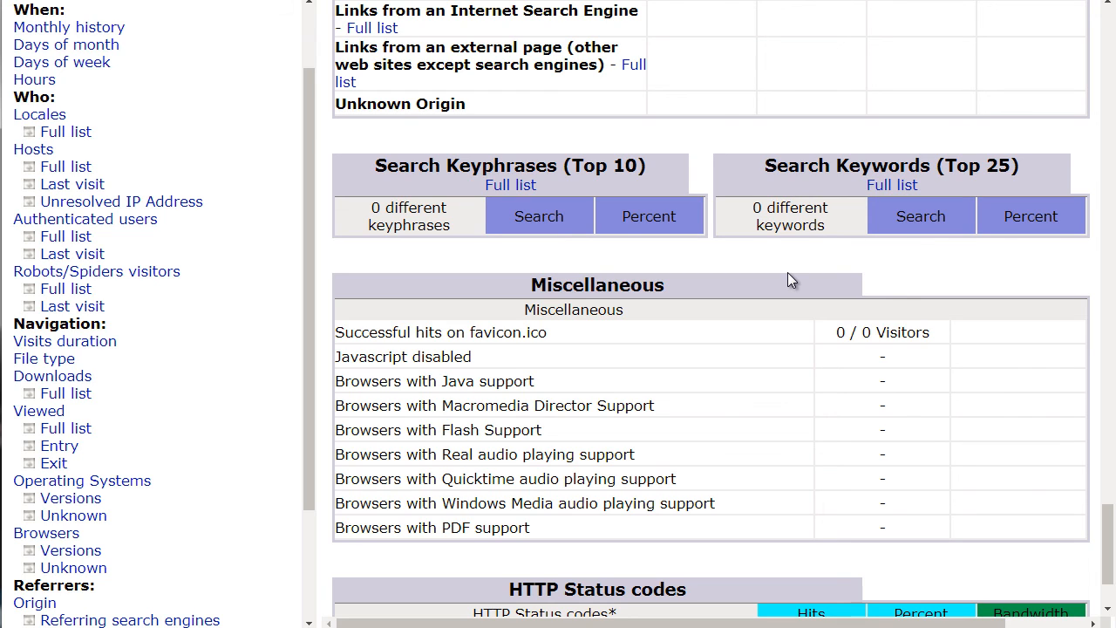
scroll(down, 3)
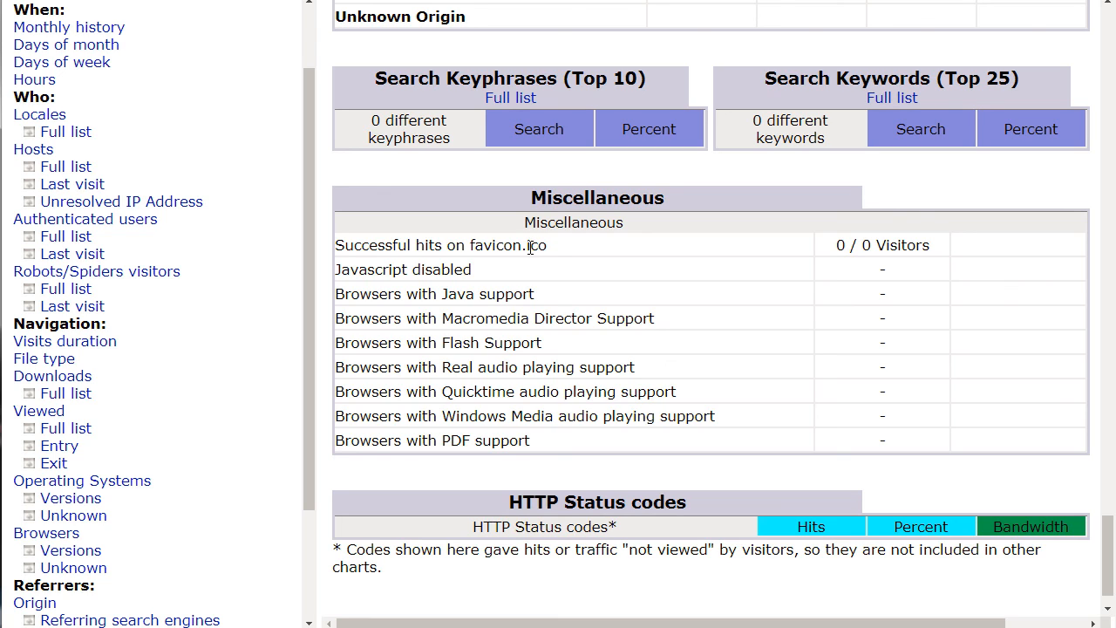
mouse_move(457, 294)
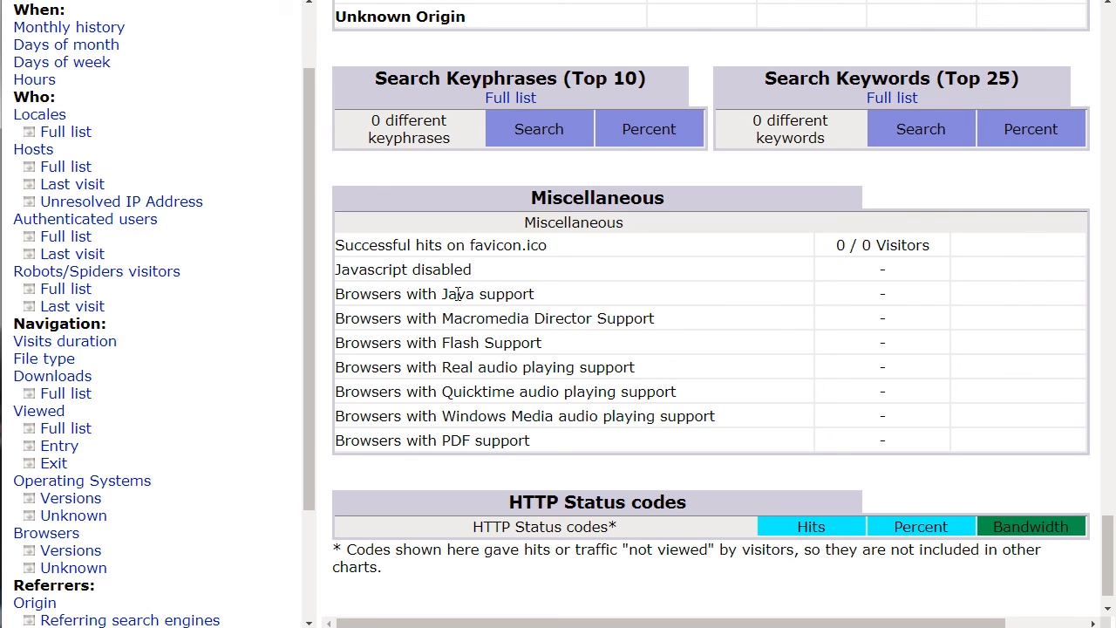
mouse_move(482, 318)
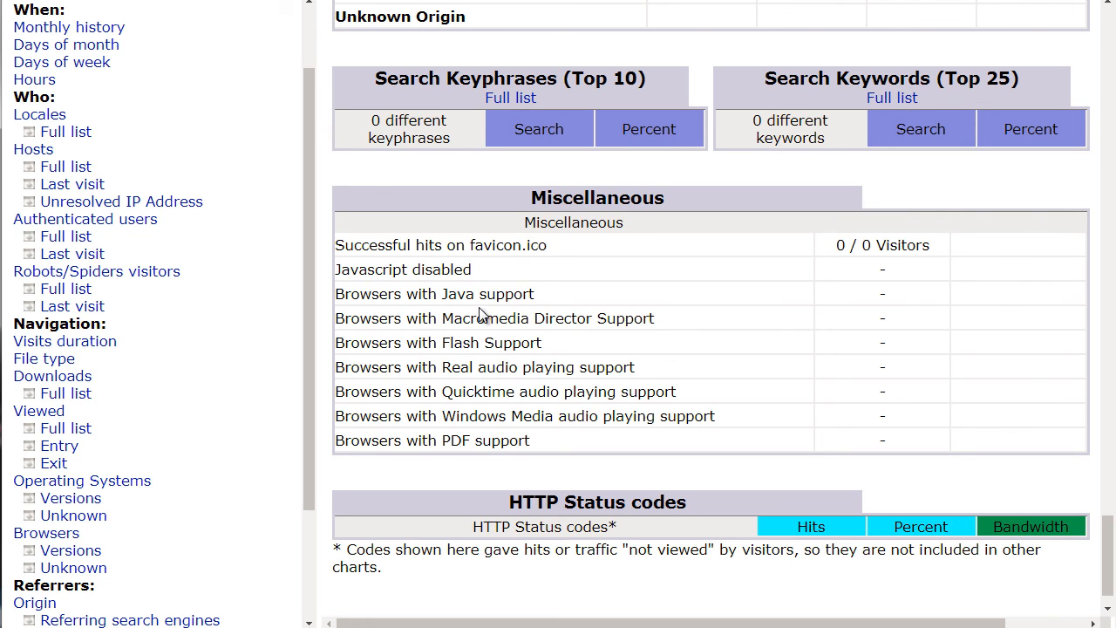
mouse_move(460, 384)
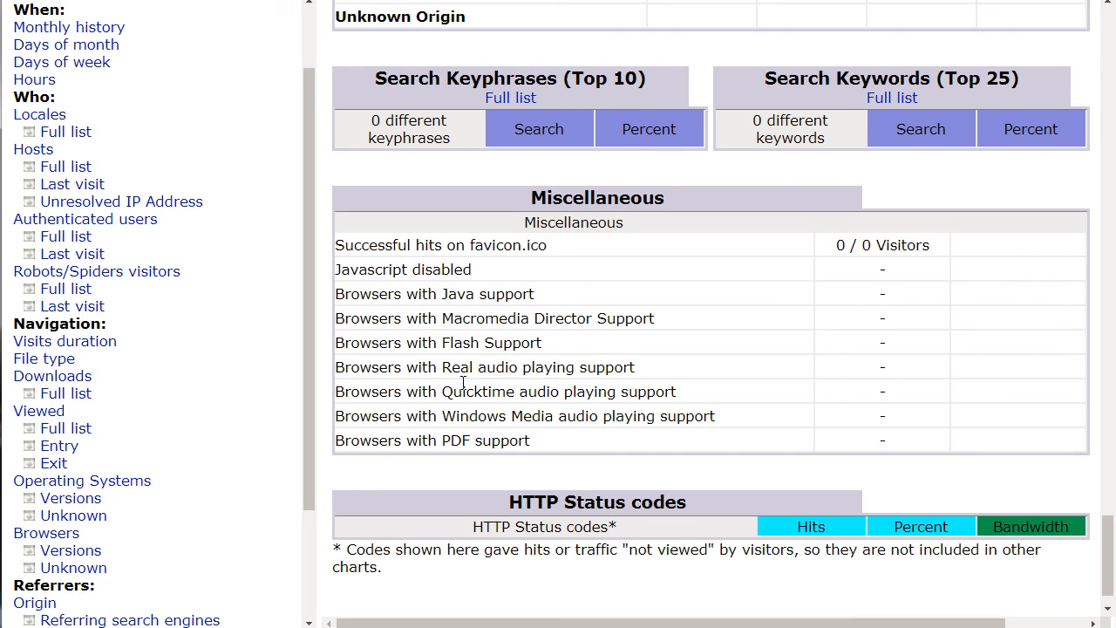
scroll(up, 3)
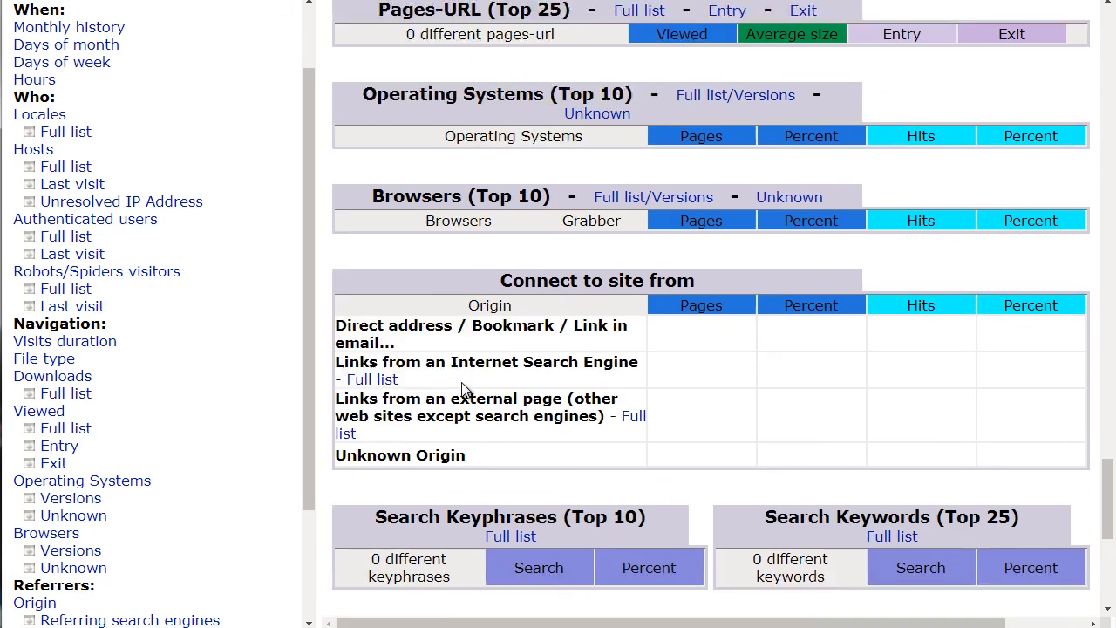